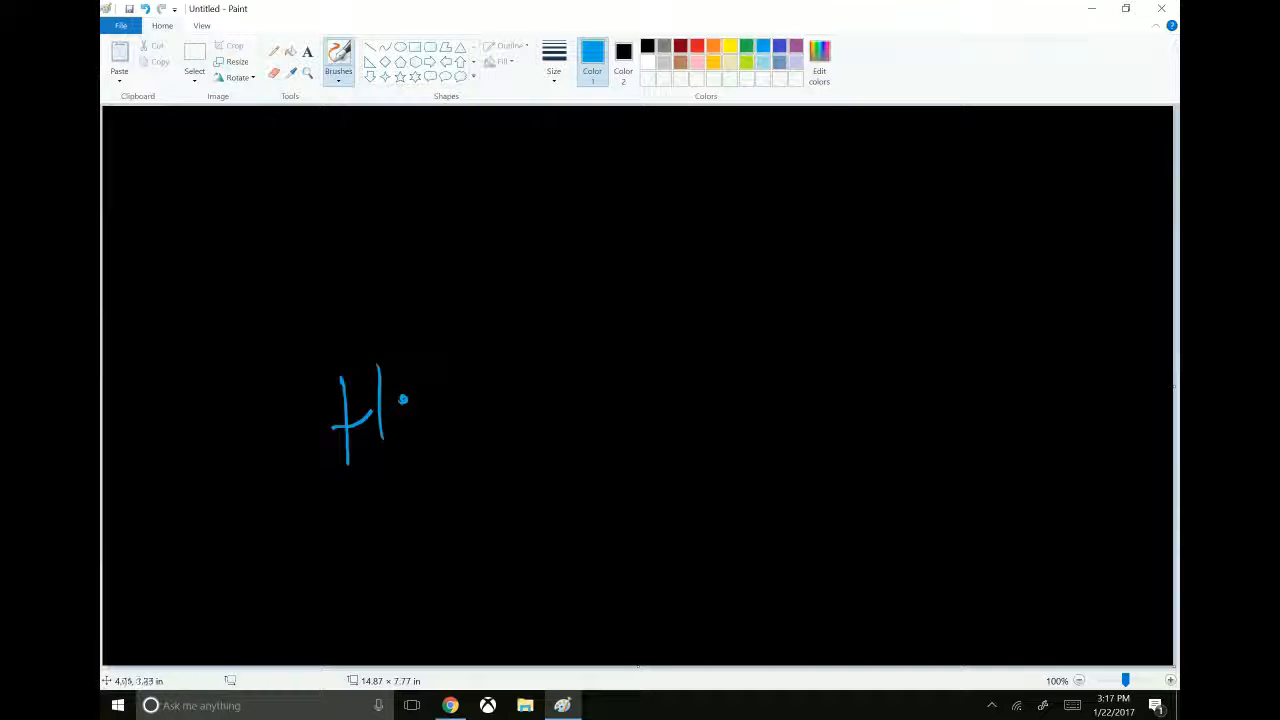
Sketch a blue H at upper right and a dotted blue O at upper left
drag(680, 180, 720, 244)
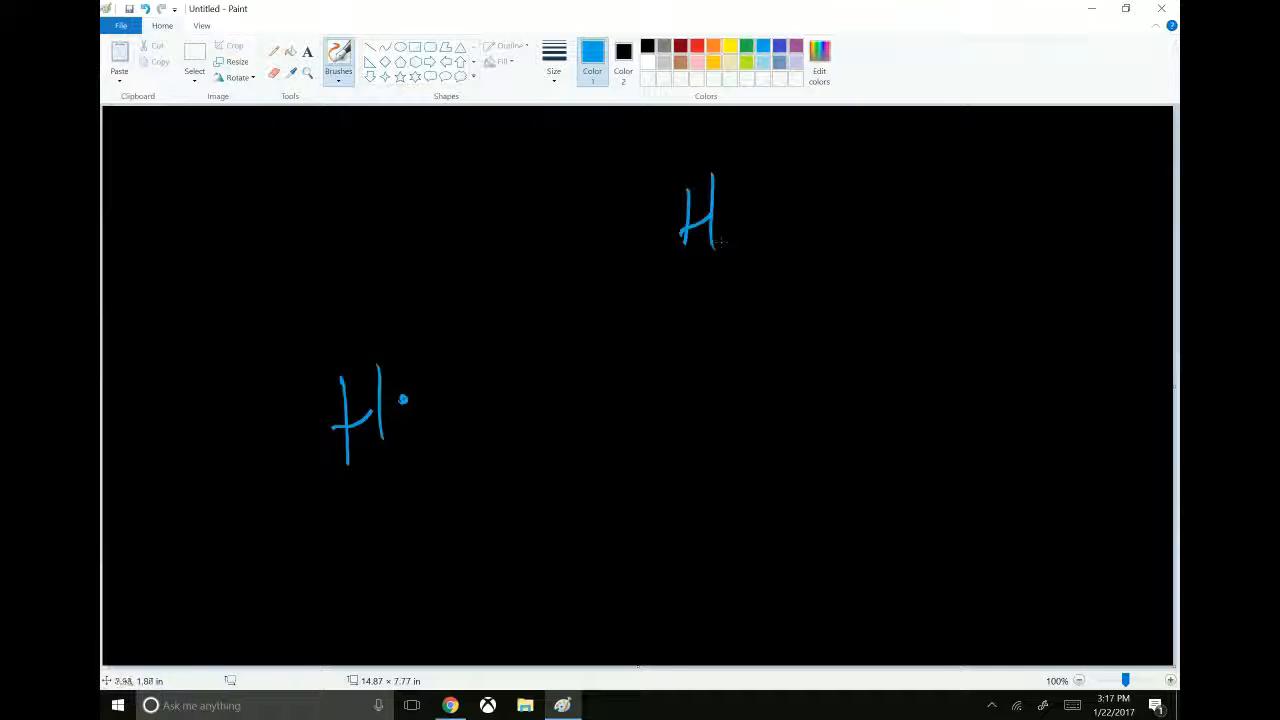
drag(384, 176, 384, 244)
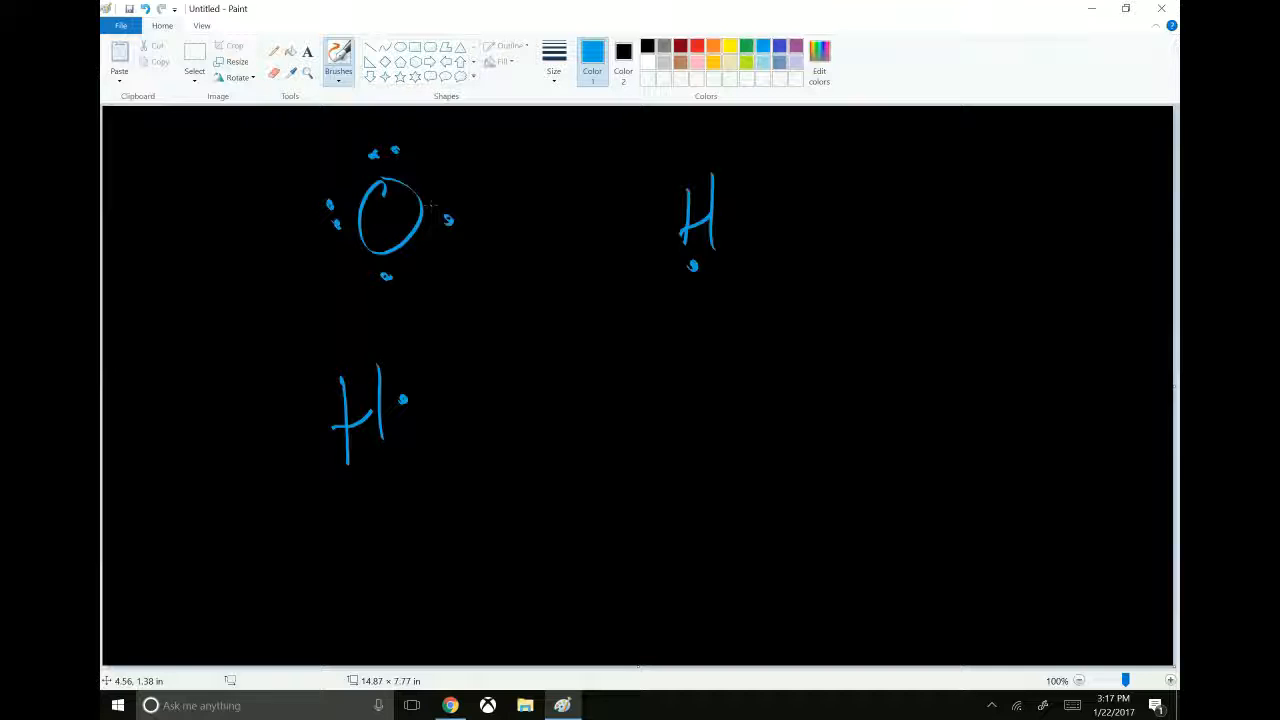
Draw a red O–H bond line and label the top bond with 2e⁻
drag(402, 398, 428, 396)
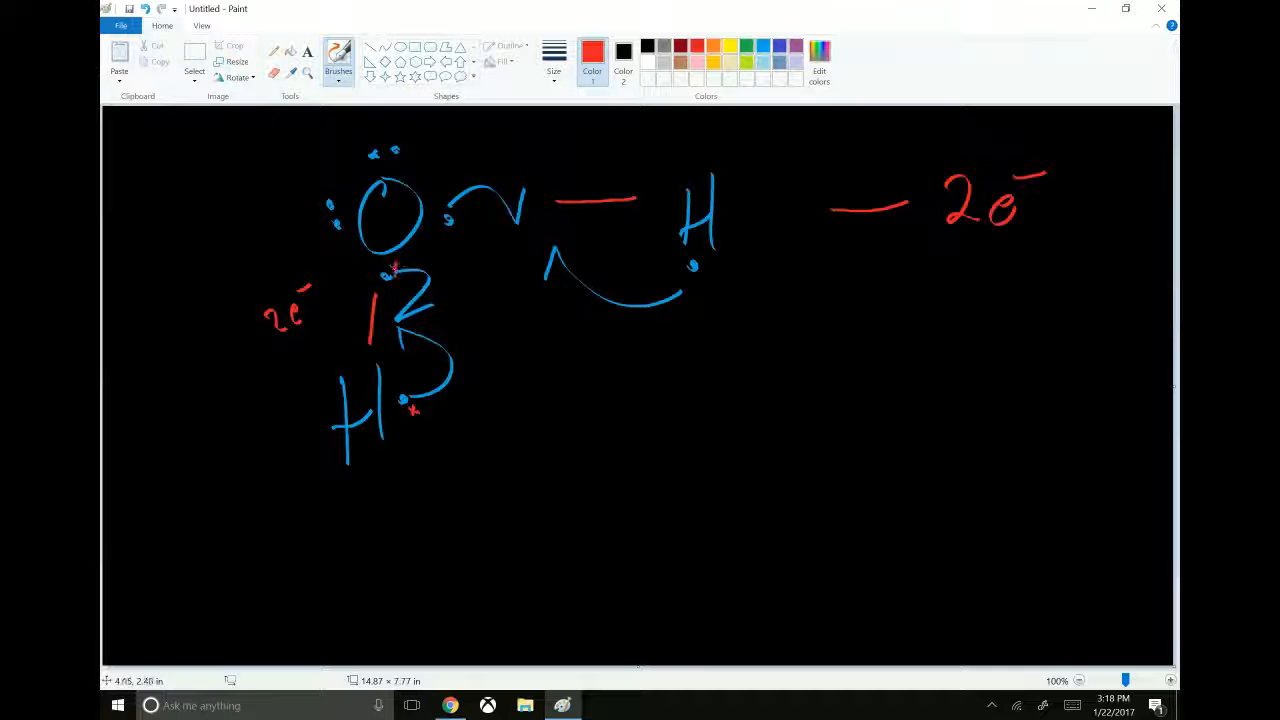
drag(560, 144, 590, 130)
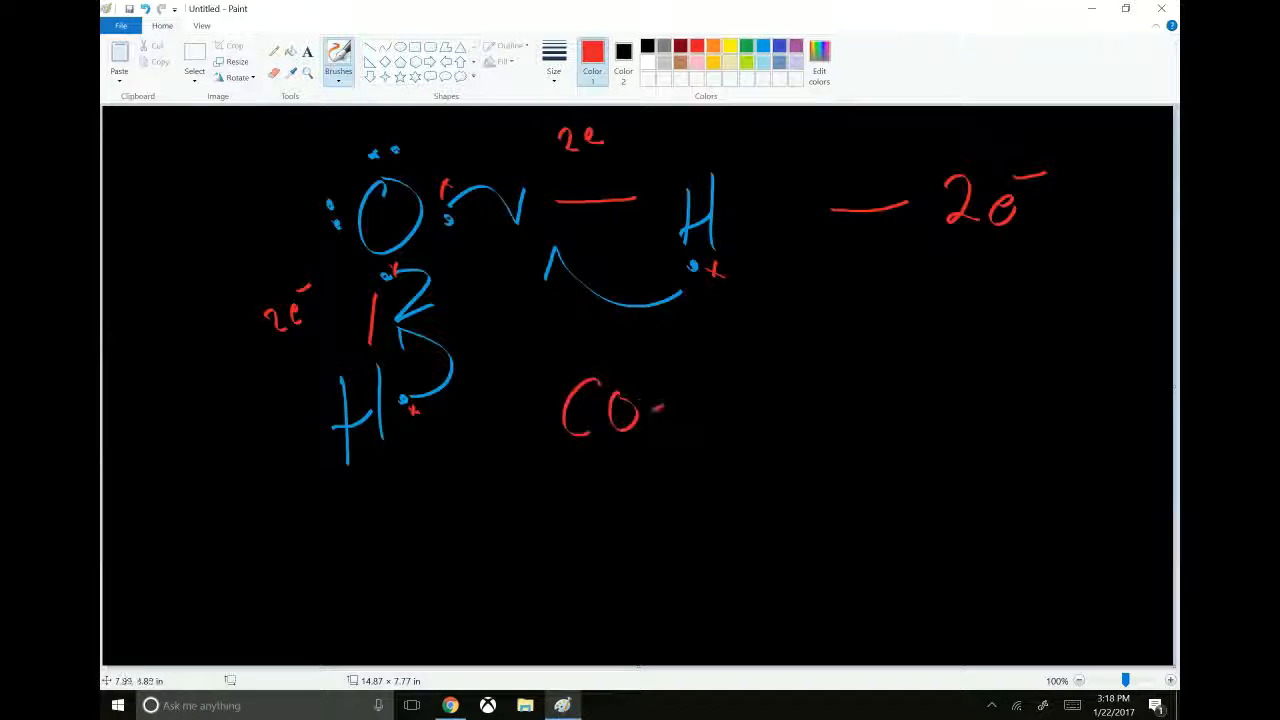
Handwrite 'Co-valent' in red below the right-hand H
drag(700, 400, 860, 390)
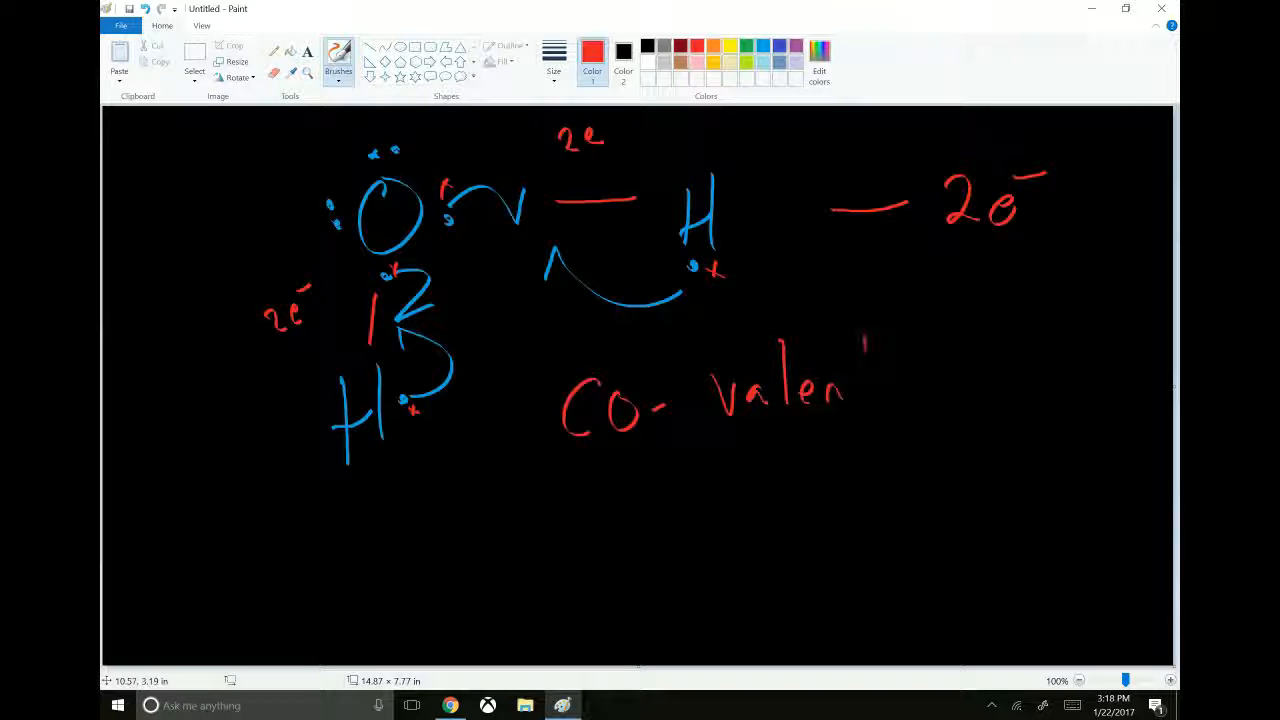
drag(864, 356, 864, 400)
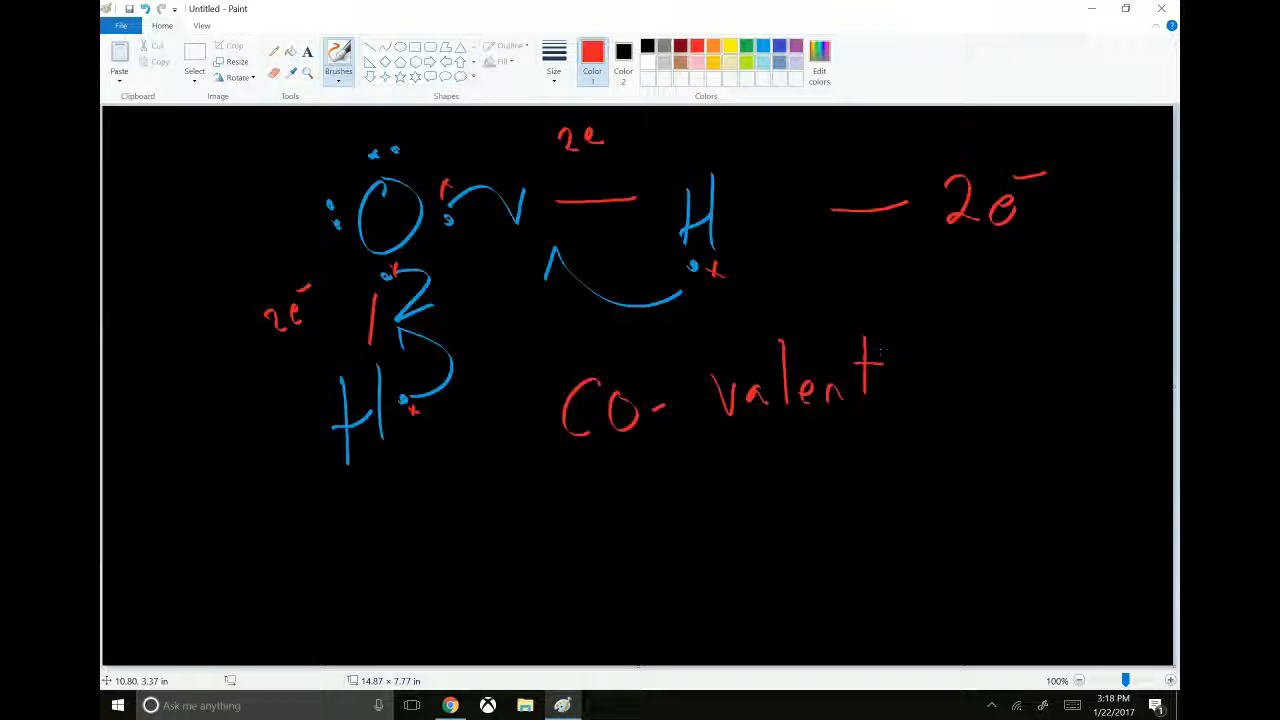